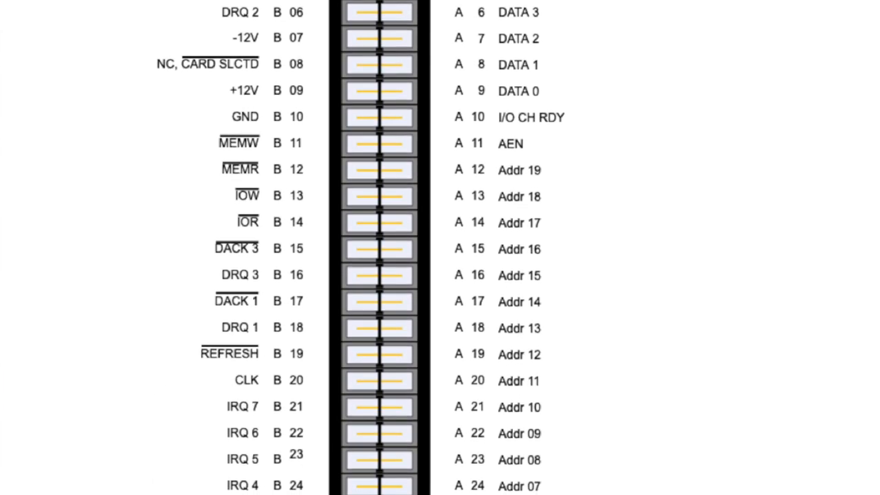
List C:\XTIDE with dir, showing FLASH.EXE, IDE_XT.BIN, IDE_XTP.BIN and XTIDECFG.COM.
scroll(down, 3)
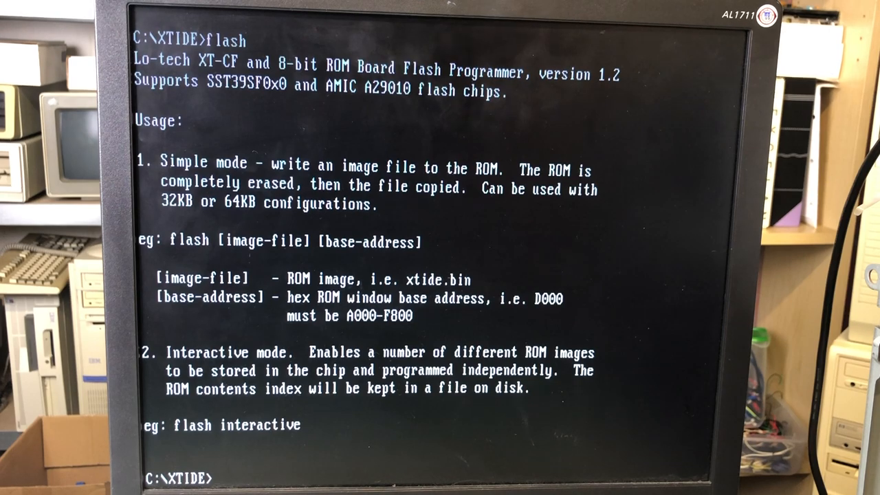
text(dir)
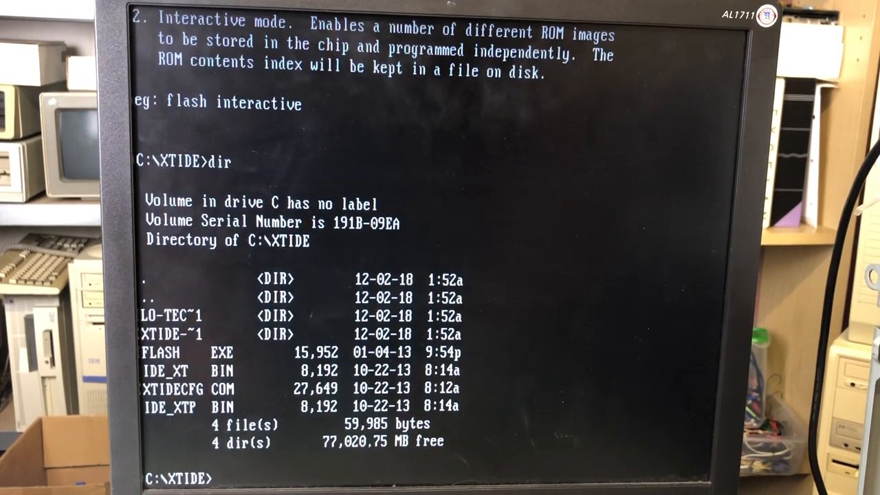
Enter the flash command for ide_xt.bin with the C800 base address.
text(flash ide_xt.)
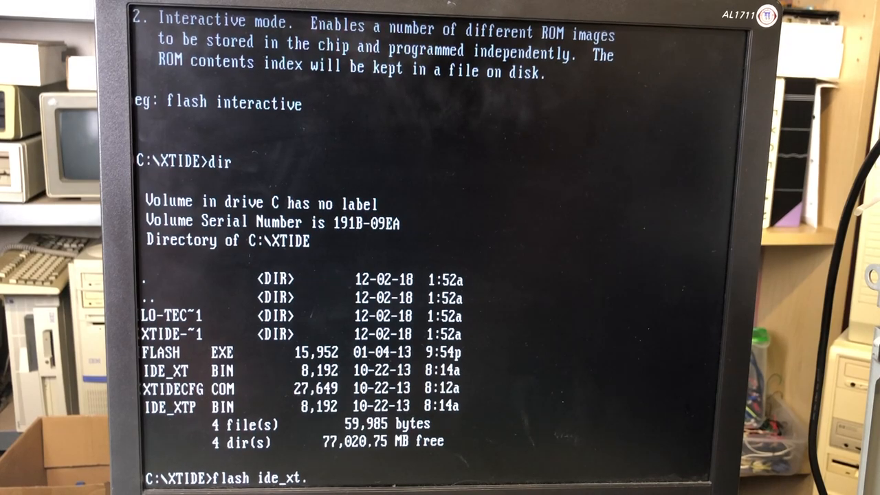
text(bin c)
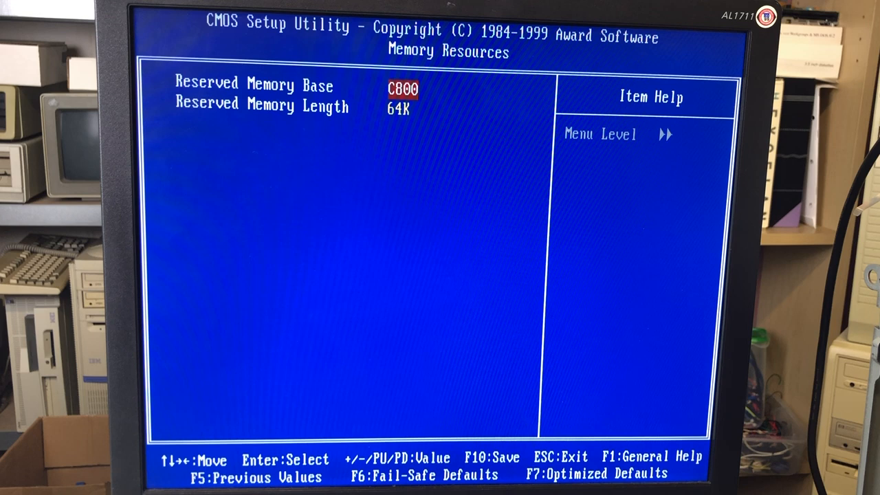
Bring up the Save to CMOS and Exit confirmation with F10.
key(F10)
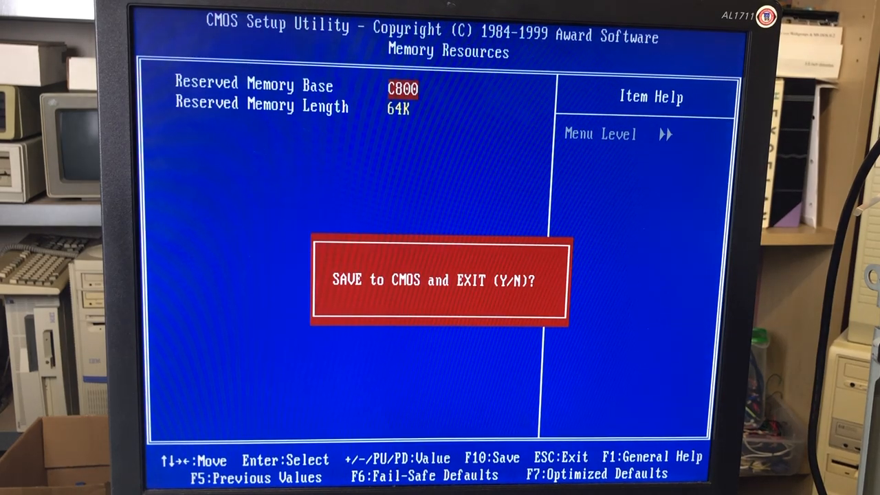